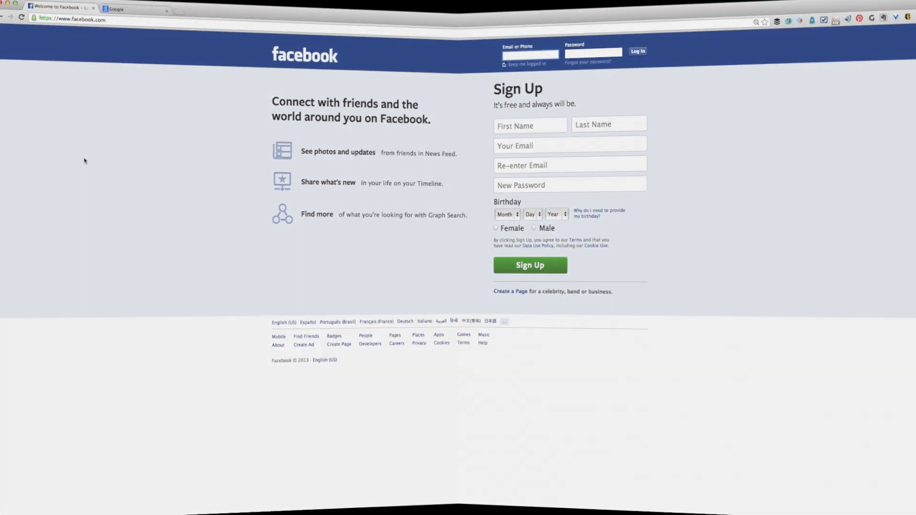
- Close the logged-out Facebook welcome page, leaving only the Google homepage
click(116, 9)
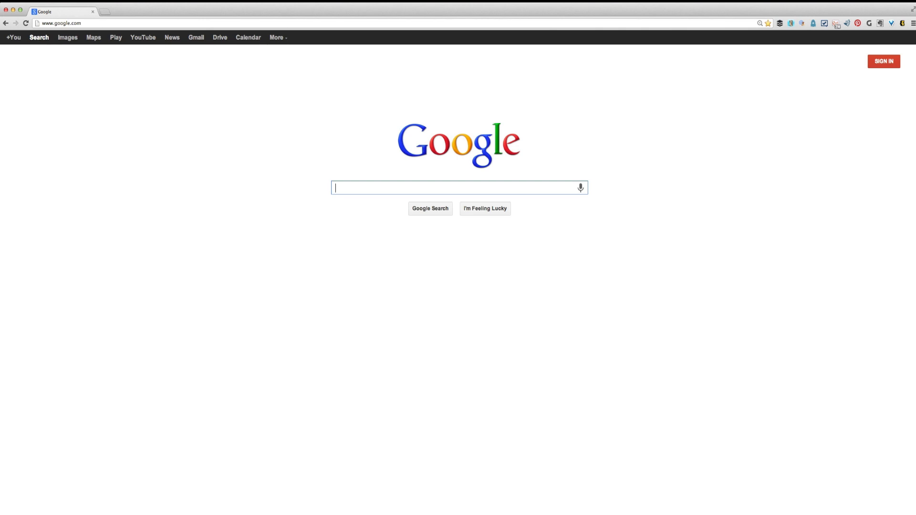
- Search Google for site:facebook.com/…/posts and open the 'Great look inside…' IBM Cloud Australian Open post
text(site:facebook.com/christian.karasiewicz/posts)
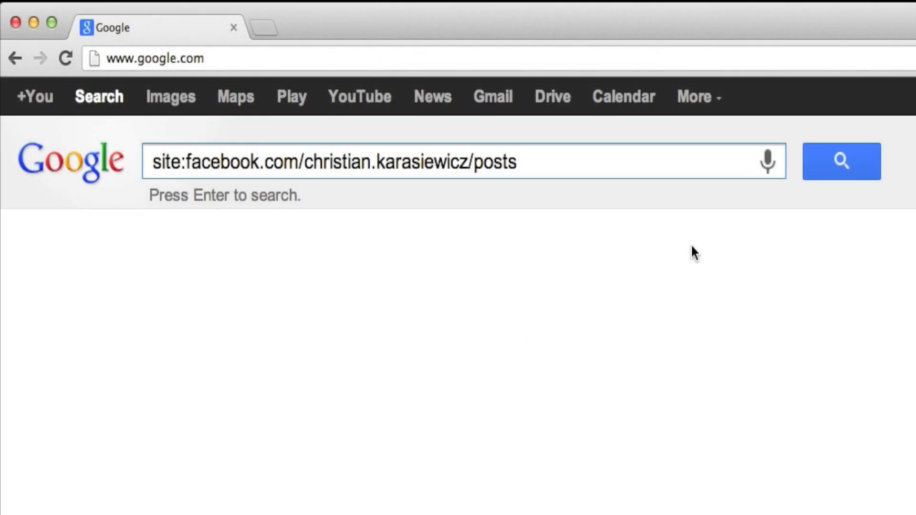
key(enter)
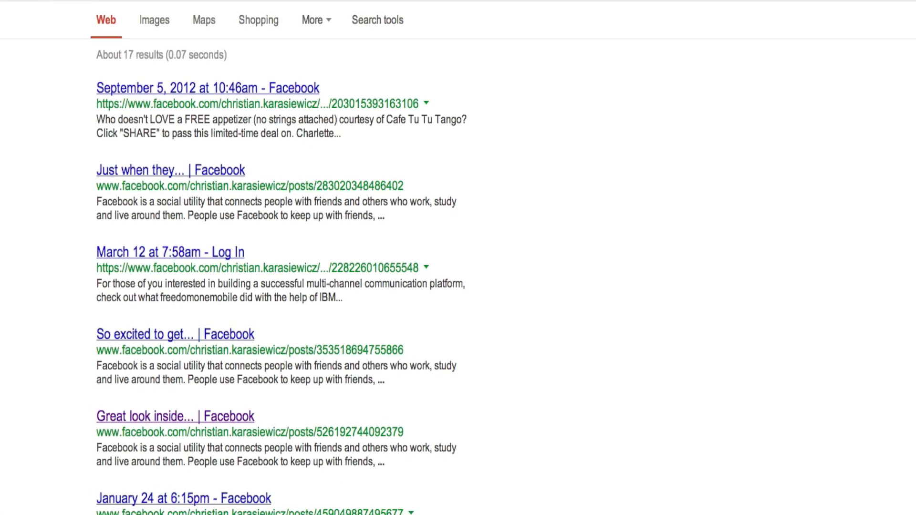
scroll(down, 3)
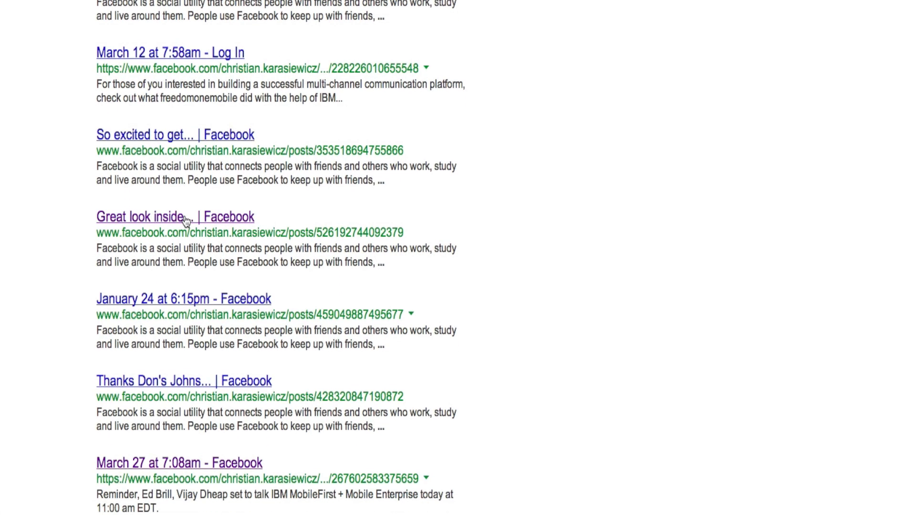
click(175, 216)
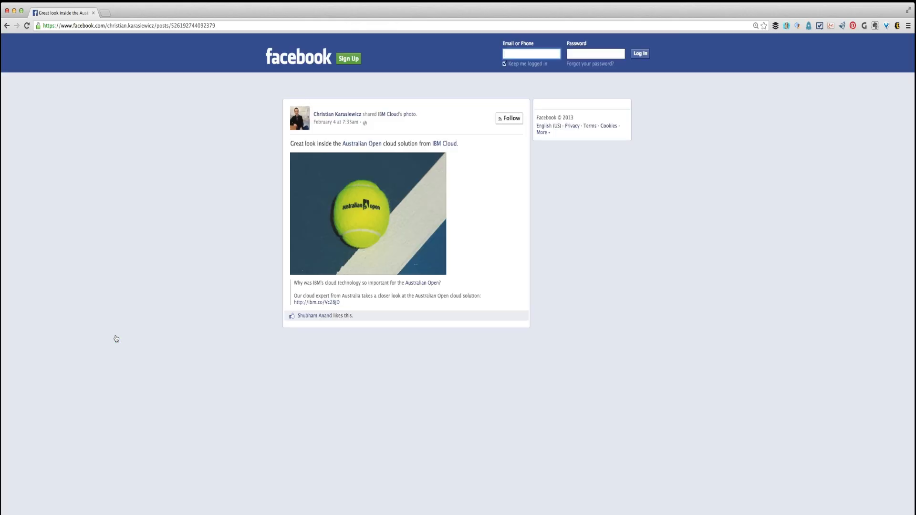
mouse_move(184, 298)
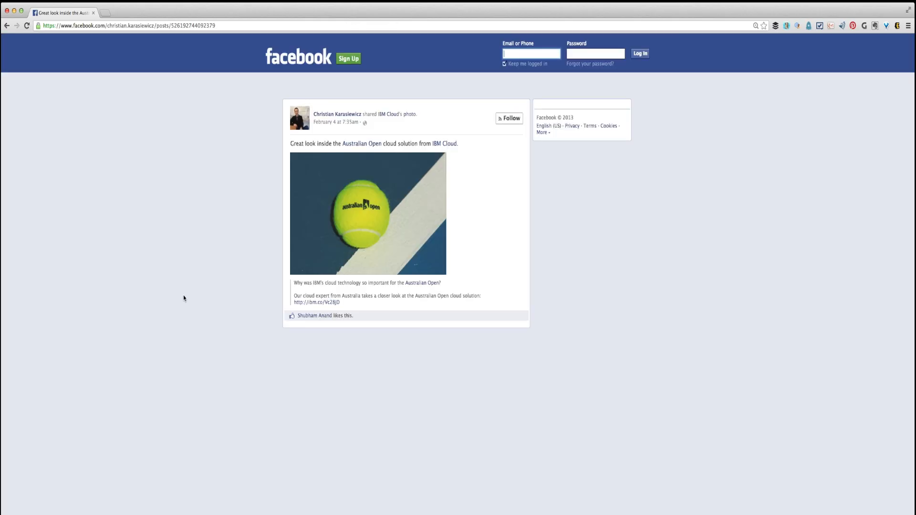